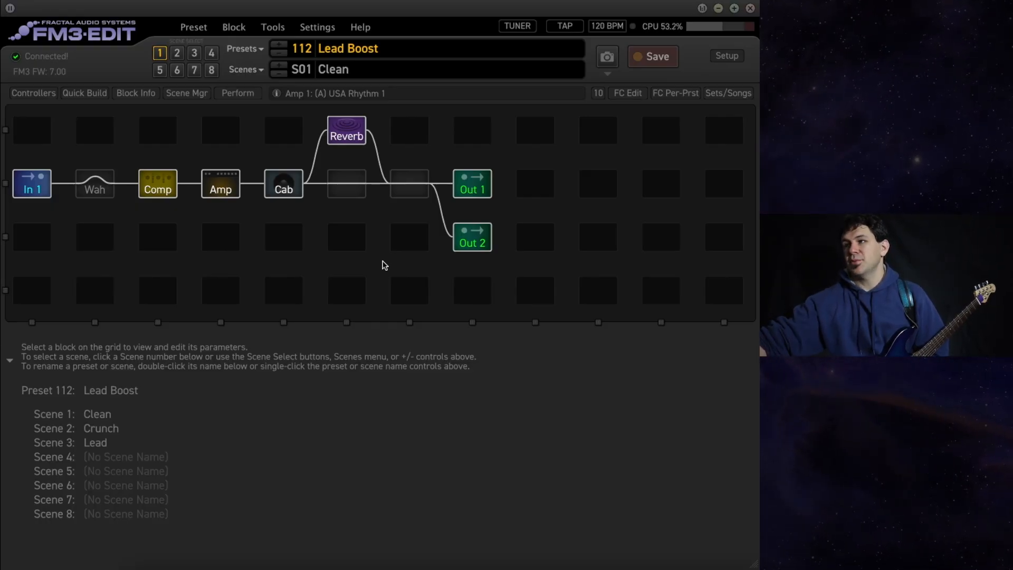
Review the In 1 gate, Wah, Comp and Amp block settings in turn.
left_click(31, 183)
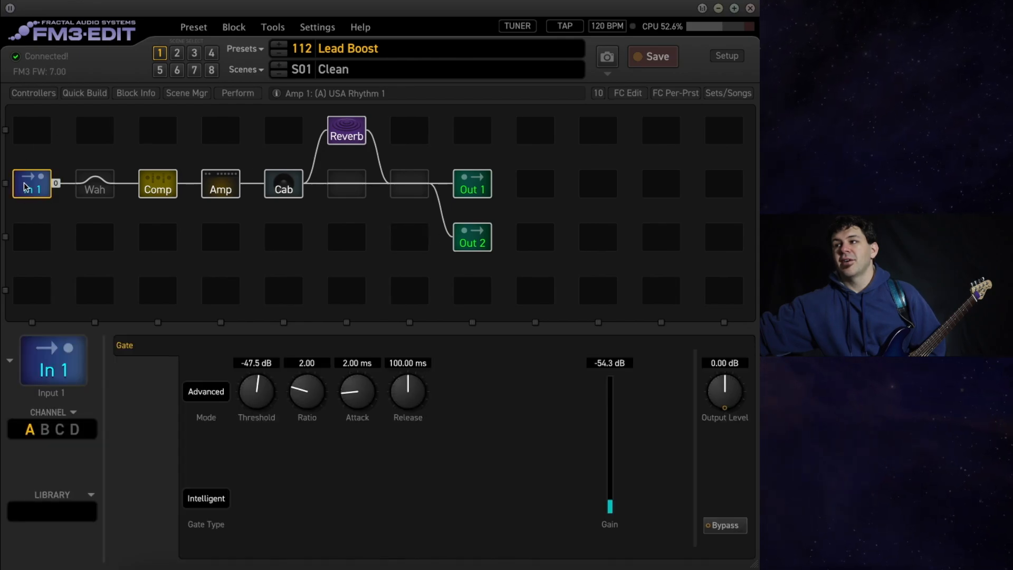
left_click(94, 184)
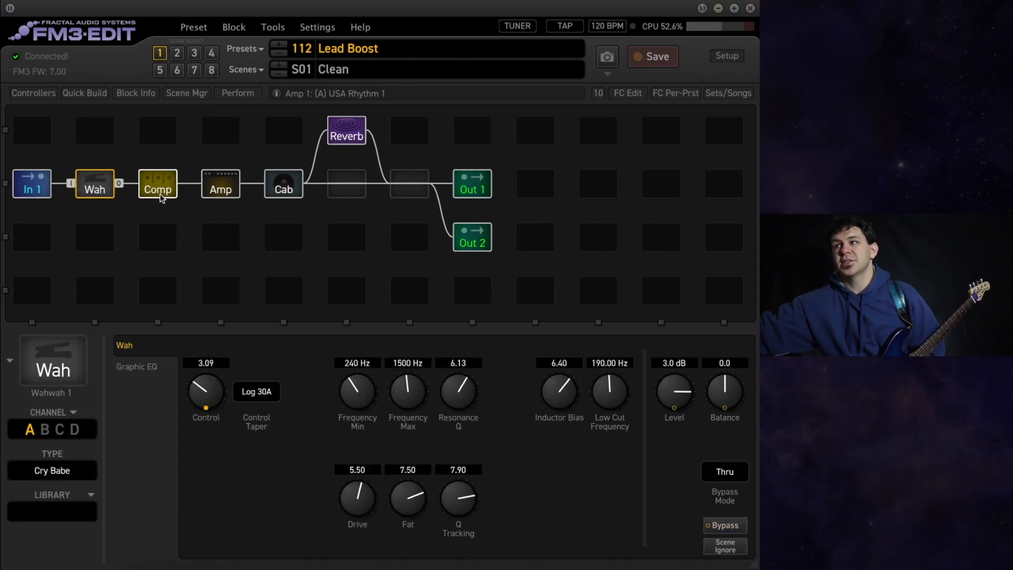
left_click(158, 183)
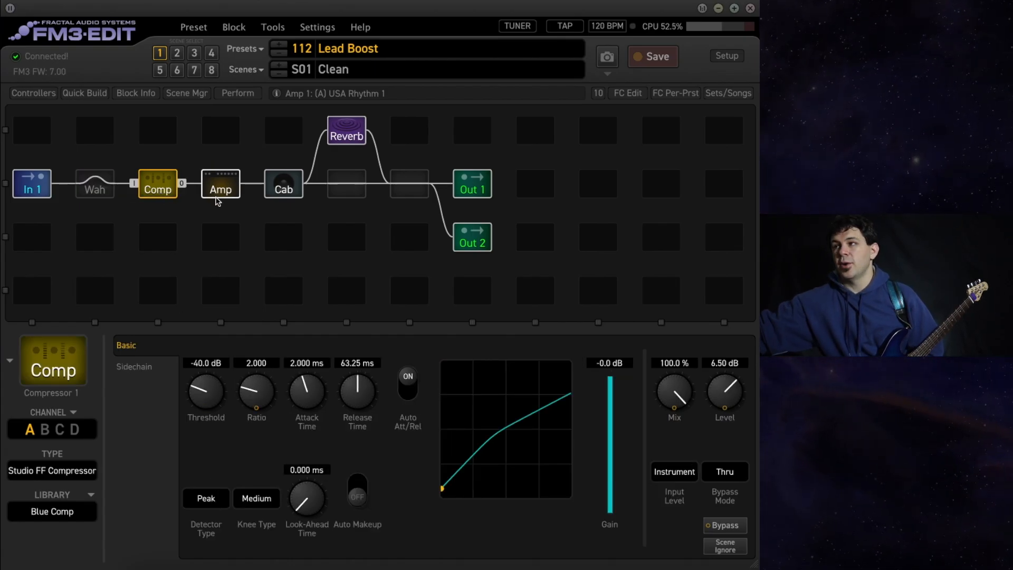
left_click(219, 182)
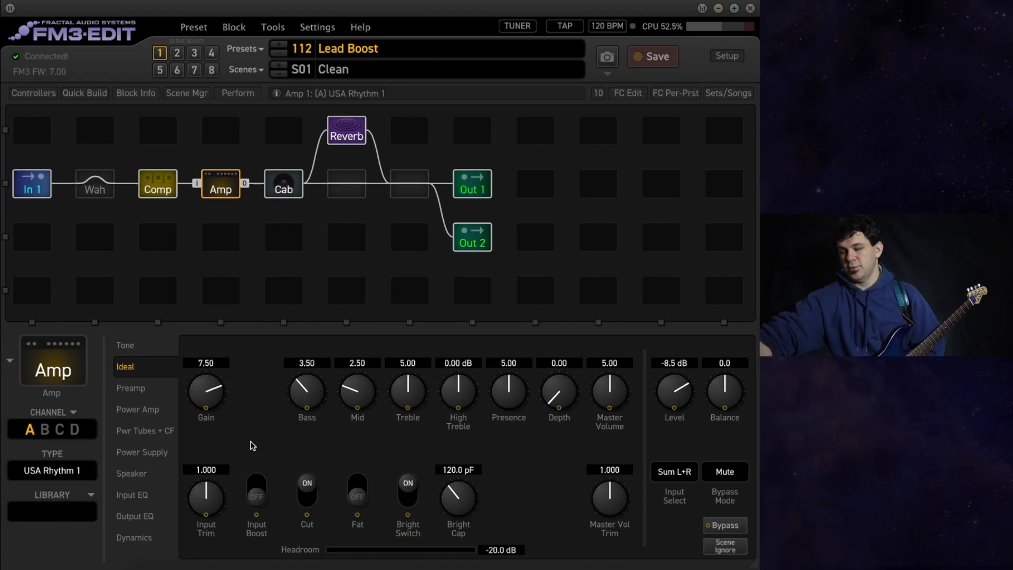
Compare the amp across Crunch, Lead and Clean scenes, then review the Cab and Reverb blocks.
left_click(176, 53)
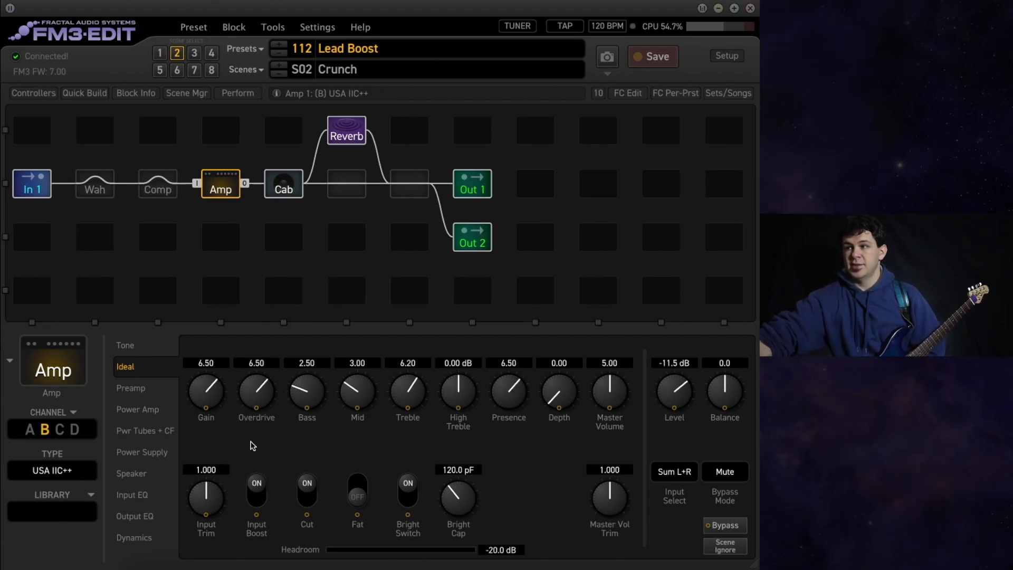
left_click(194, 52)
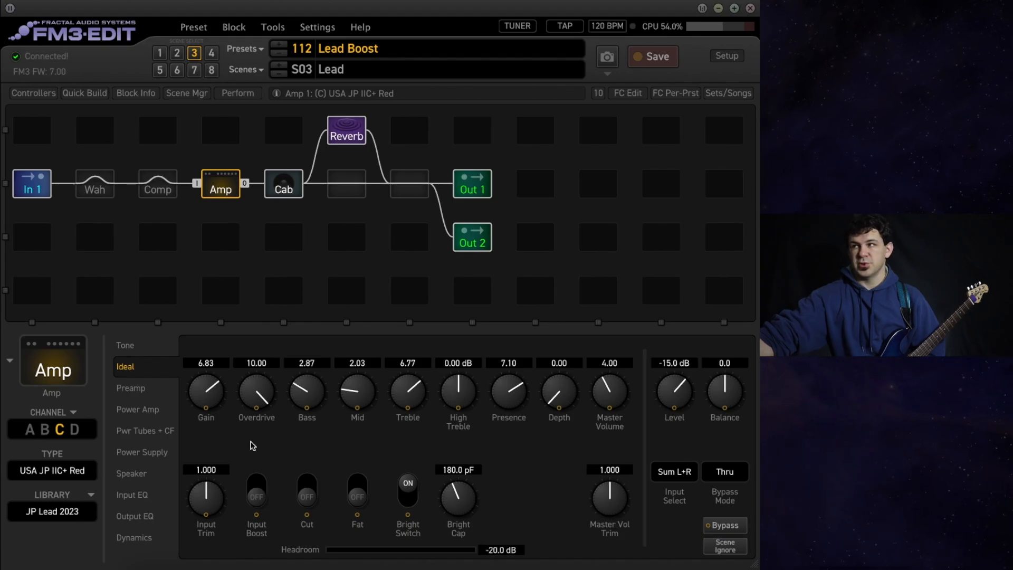
left_click(159, 53)
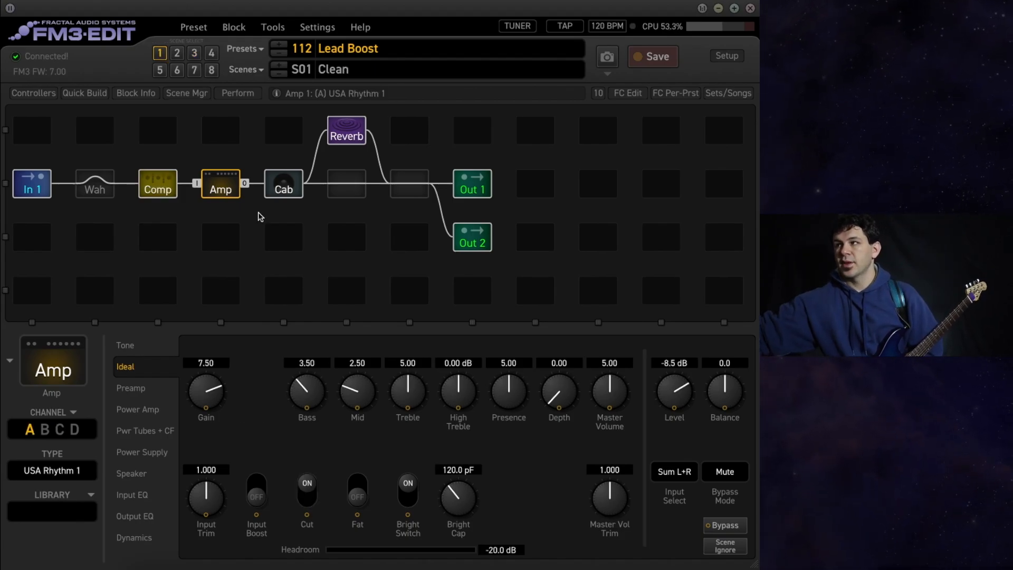
left_click(283, 183)
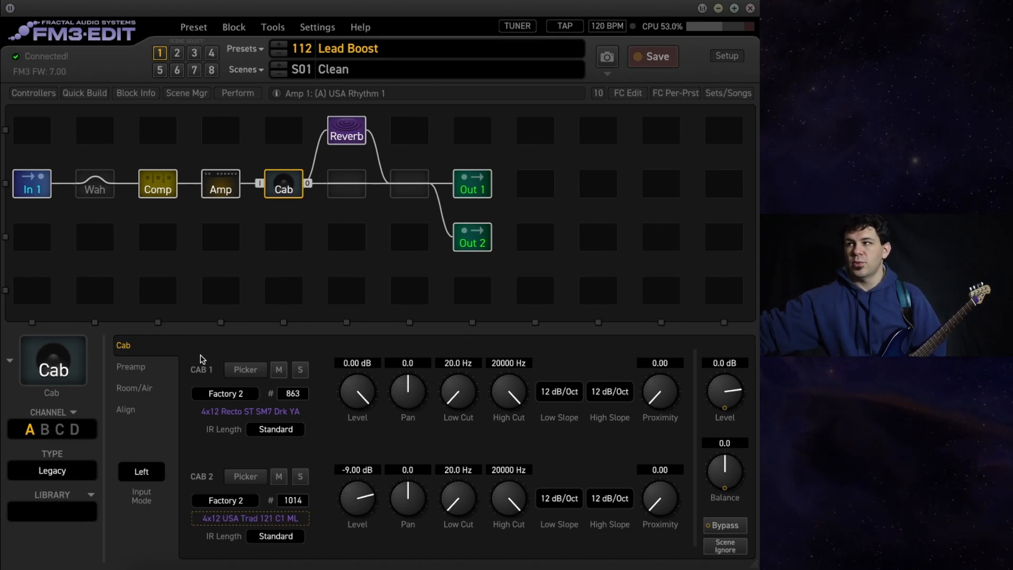
left_click(347, 129)
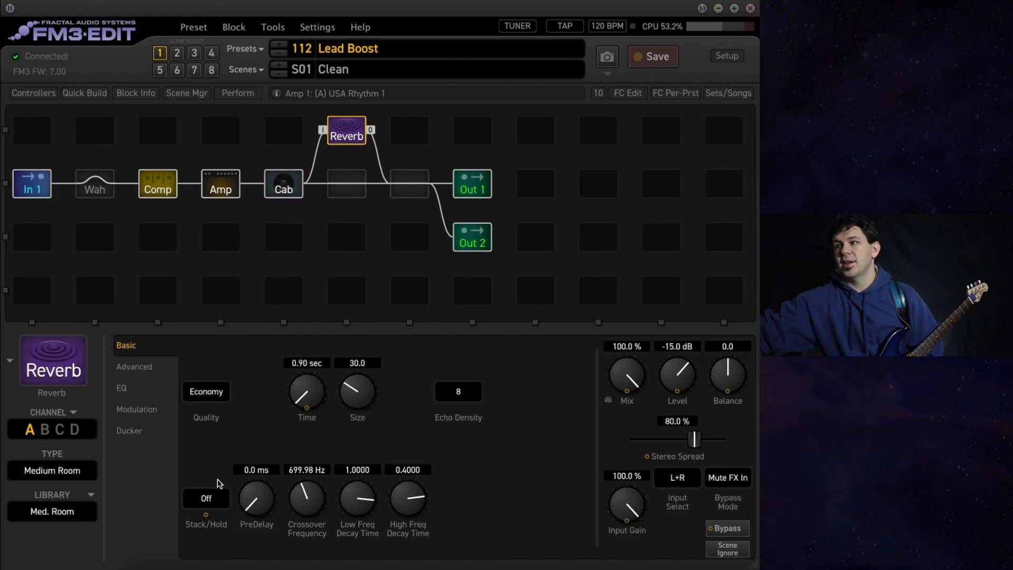
mouse_move(222, 461)
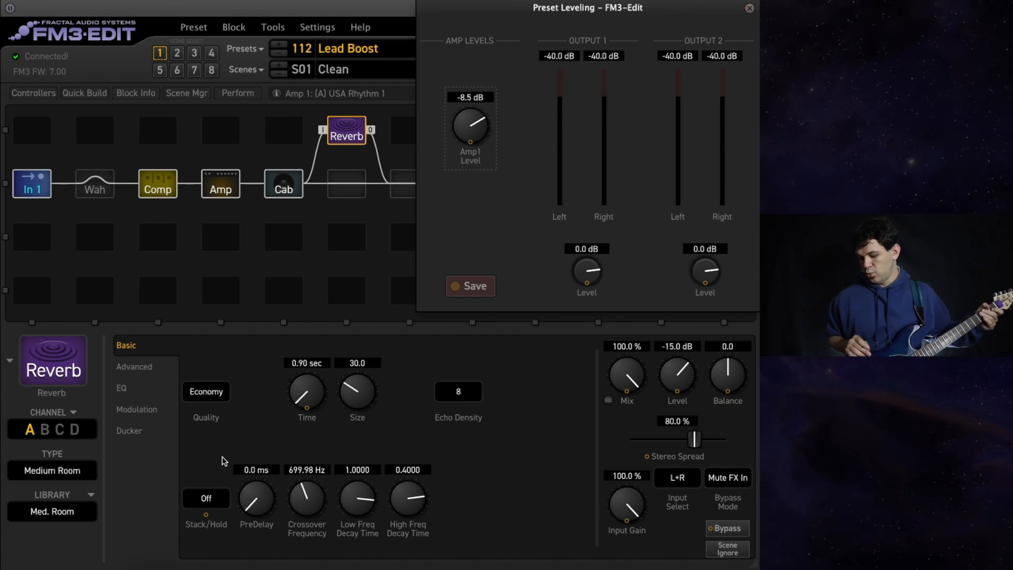
Check Amp1 Level in the Crunch and Lead scenes, then close Preset Leveling.
left_click(178, 52)
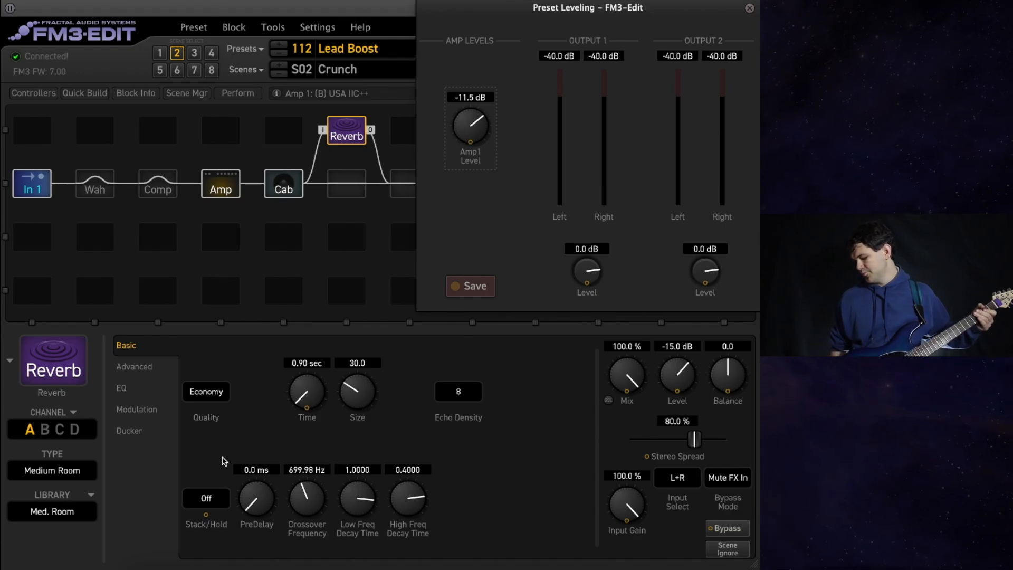
left_click(193, 53)
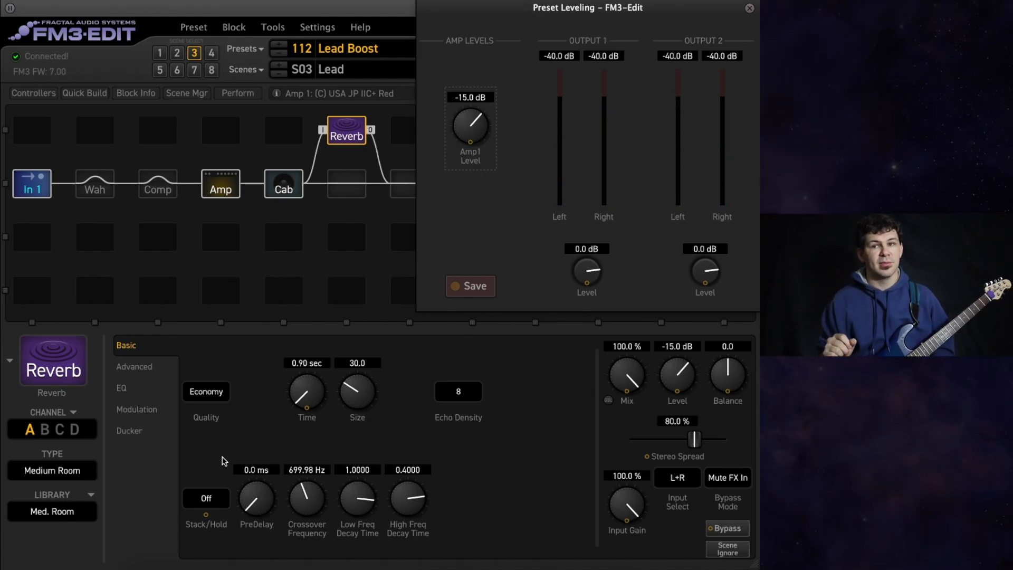
left_click(750, 7)
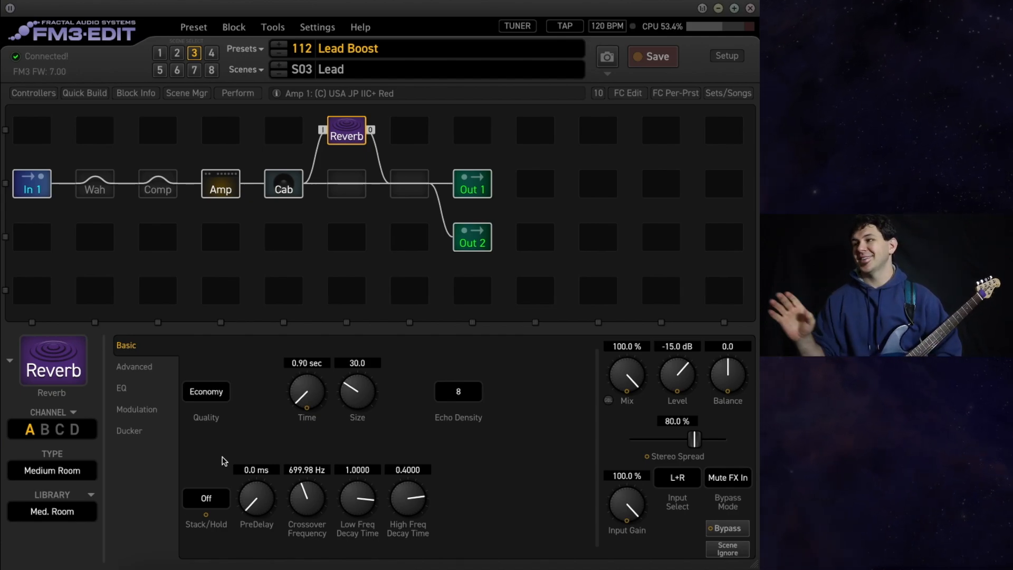
mouse_move(394, 332)
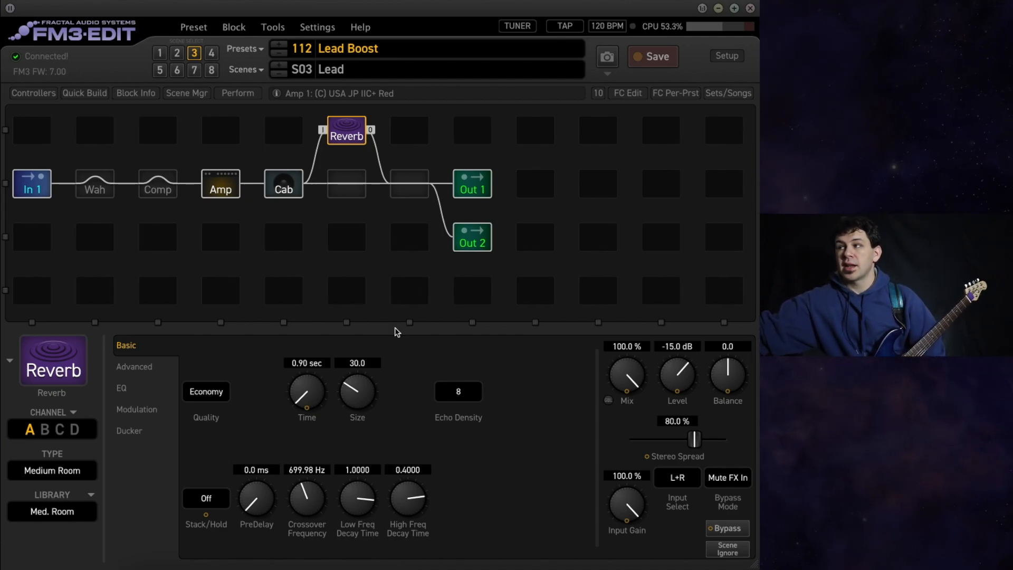
mouse_move(408, 184)
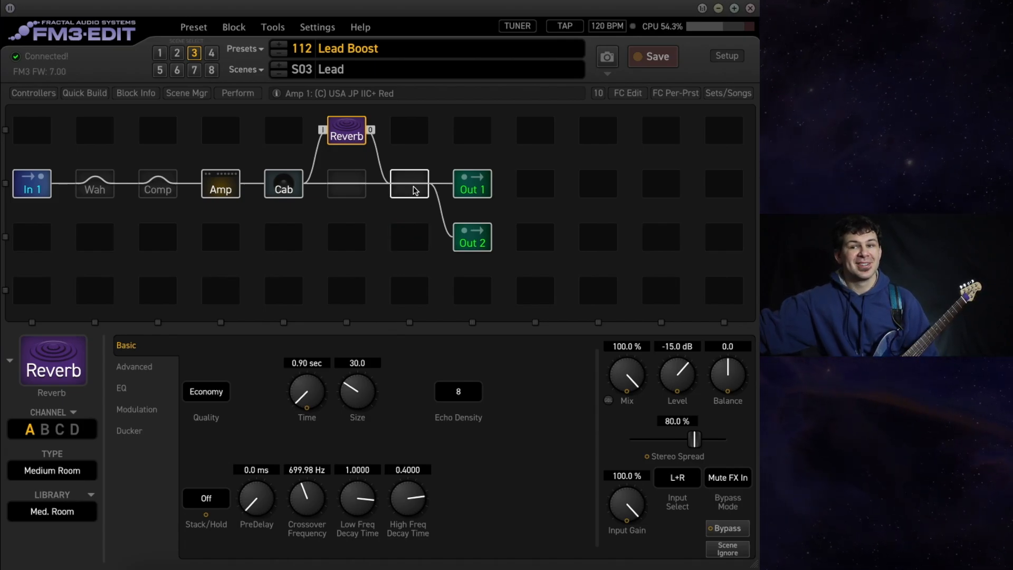
Place a Filter 1 block in the empty slot just before Out 1.
right_click(410, 183)
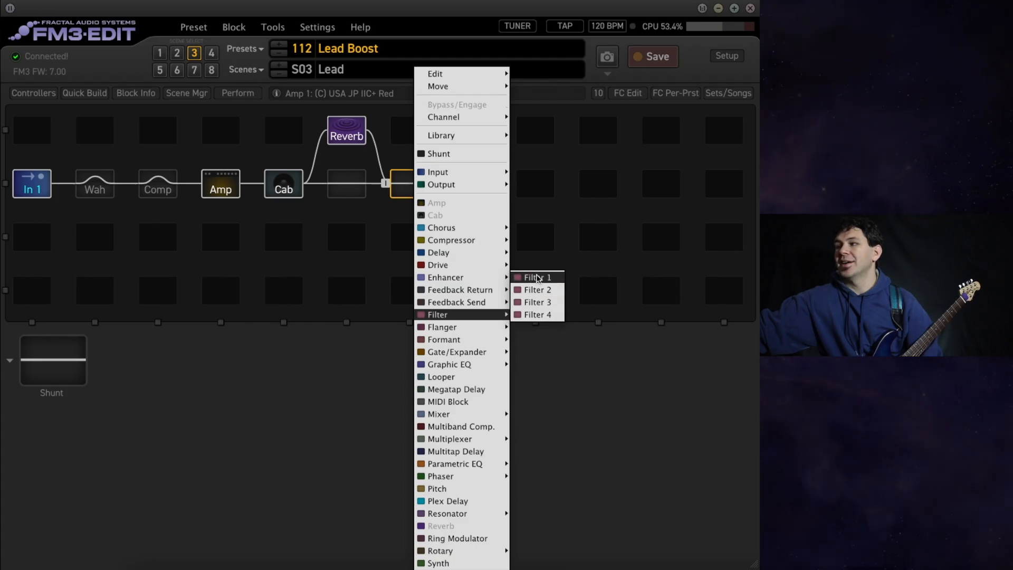
left_click(535, 277)
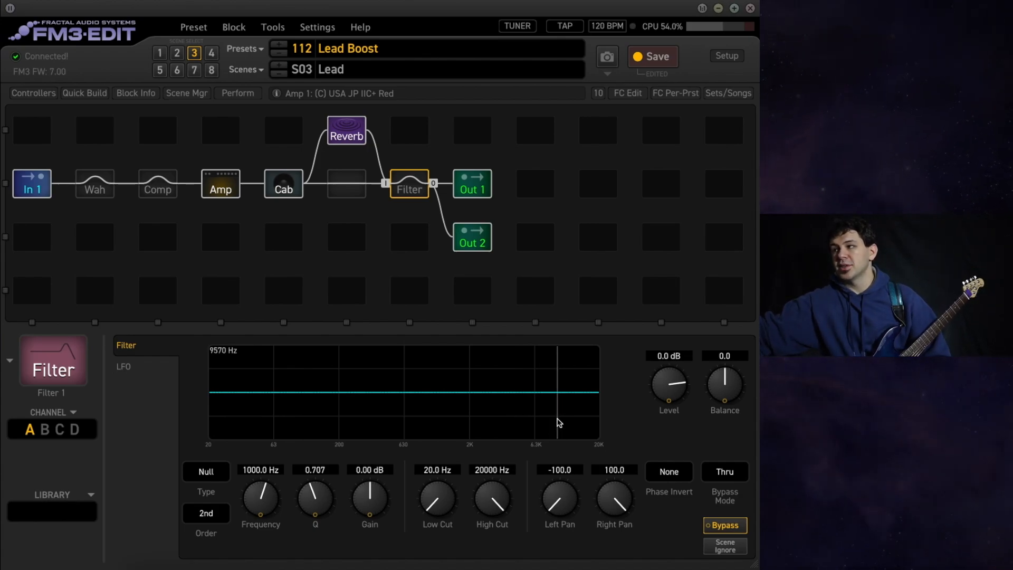
Raise the Filter block's Level to 3.0 dB as a volume boost.
left_click_drag(668, 387, 668, 369)
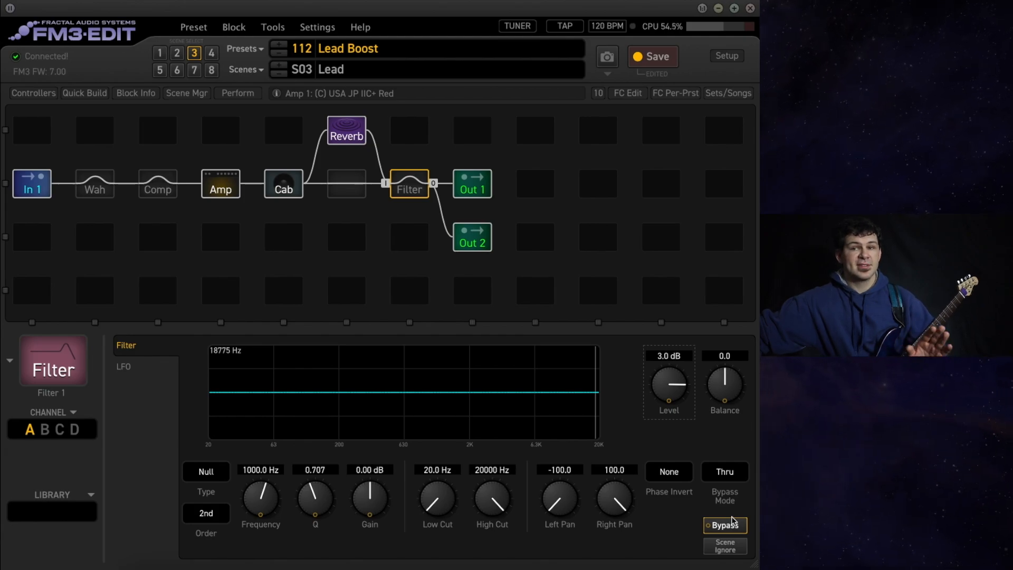
Engage the Filter and attach a bypass modifier sourced from Control Switch 1 with minimum bypassed.
left_click(724, 524)
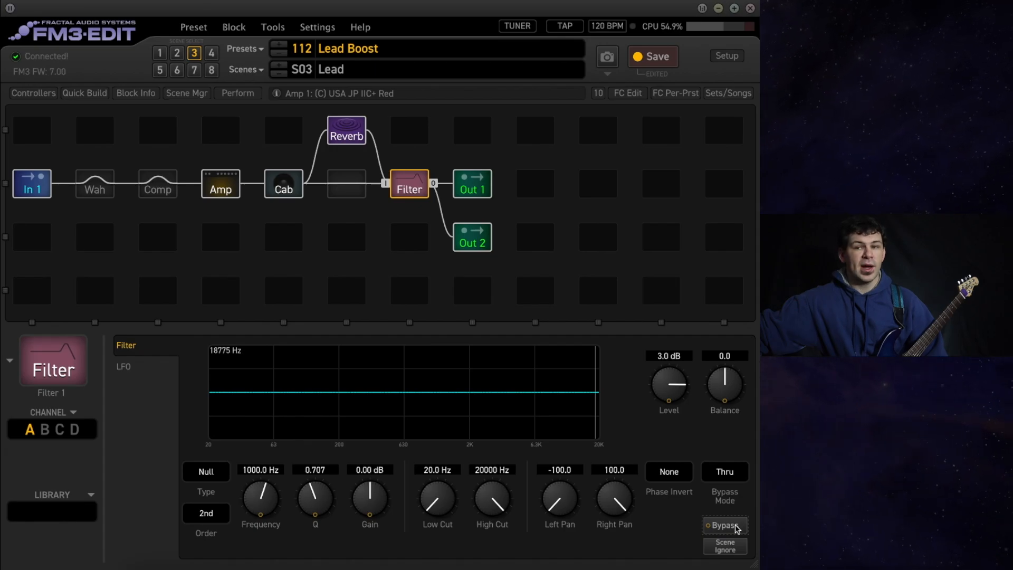
left_click(724, 524)
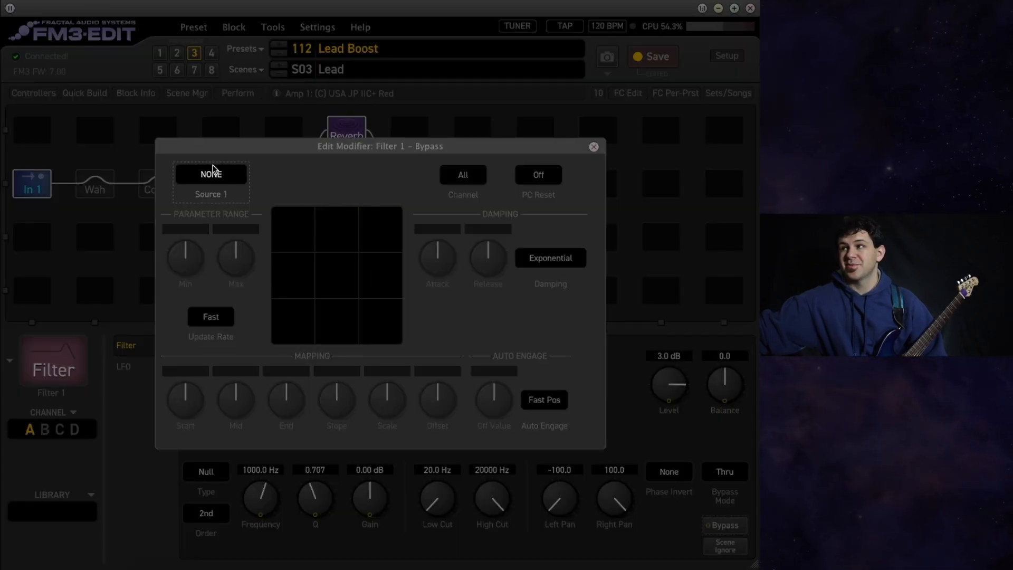
left_click(210, 174)
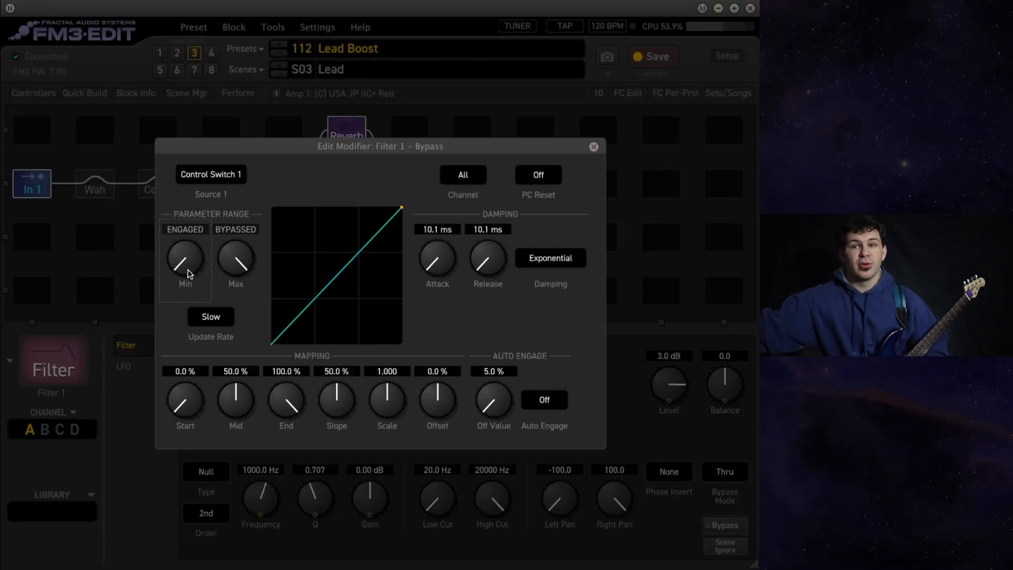
left_click(185, 229)
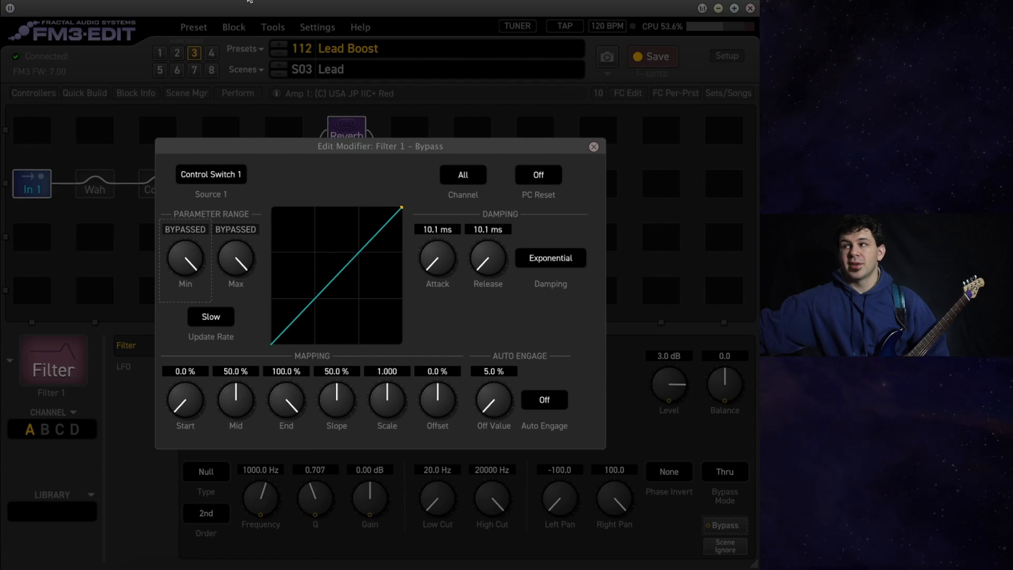
mouse_move(220, 317)
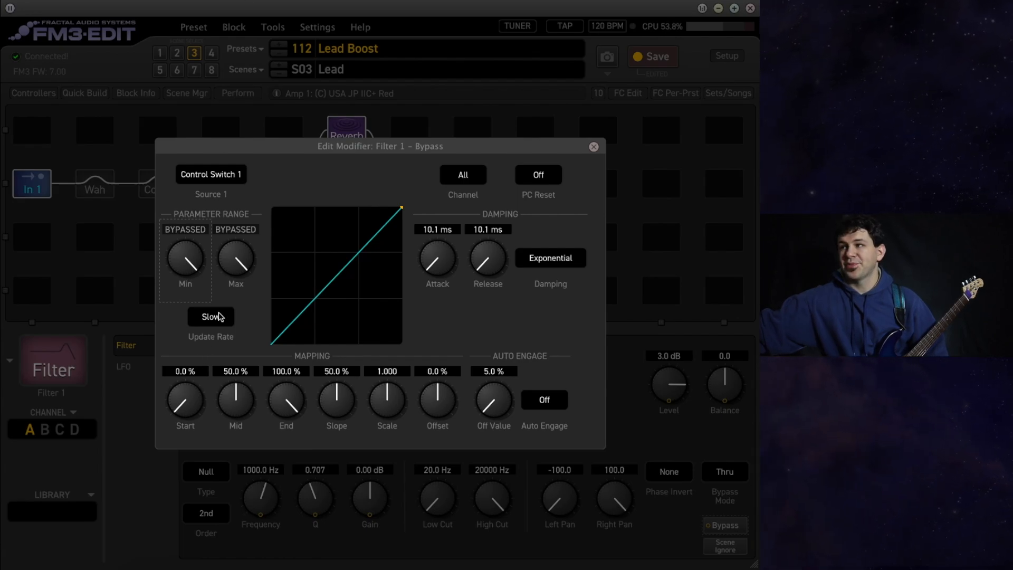
mouse_move(241, 264)
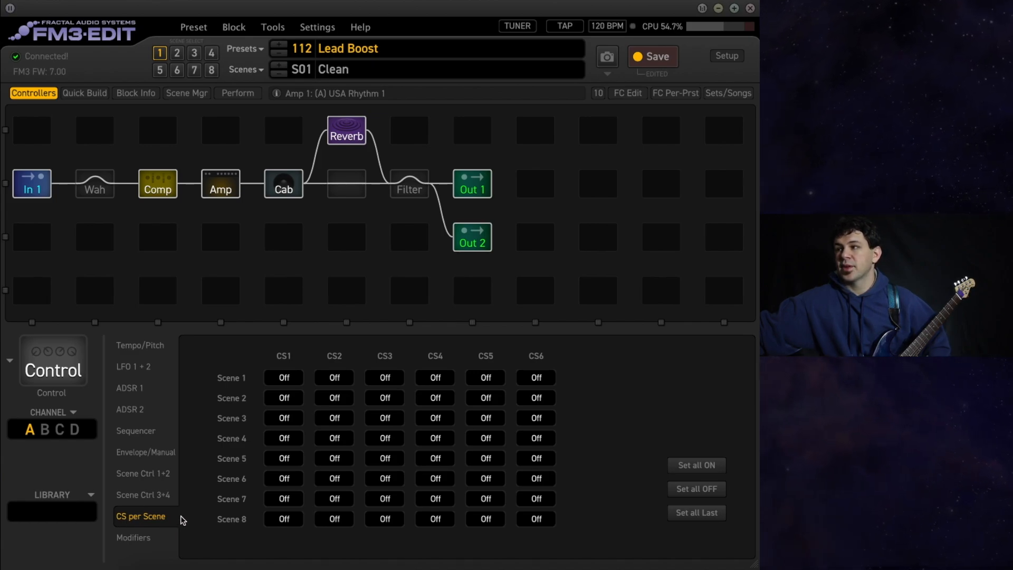
mouse_move(706, 505)
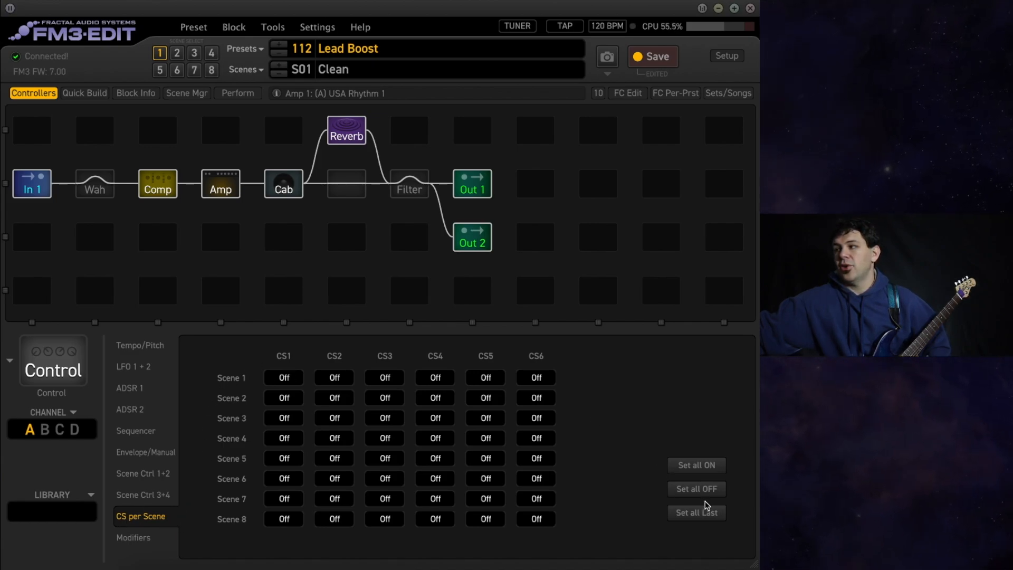
mouse_move(277, 357)
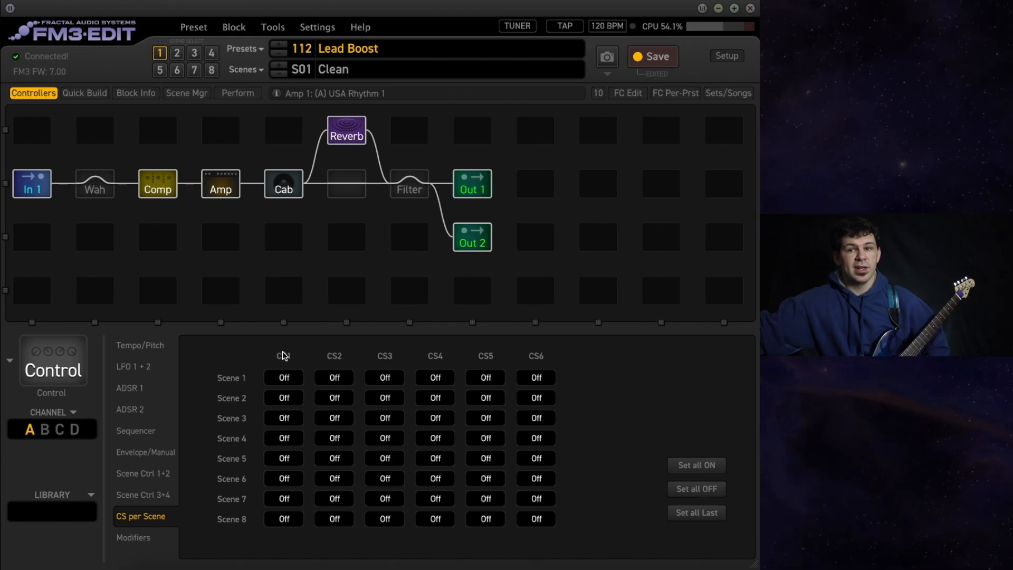
mouse_move(289, 385)
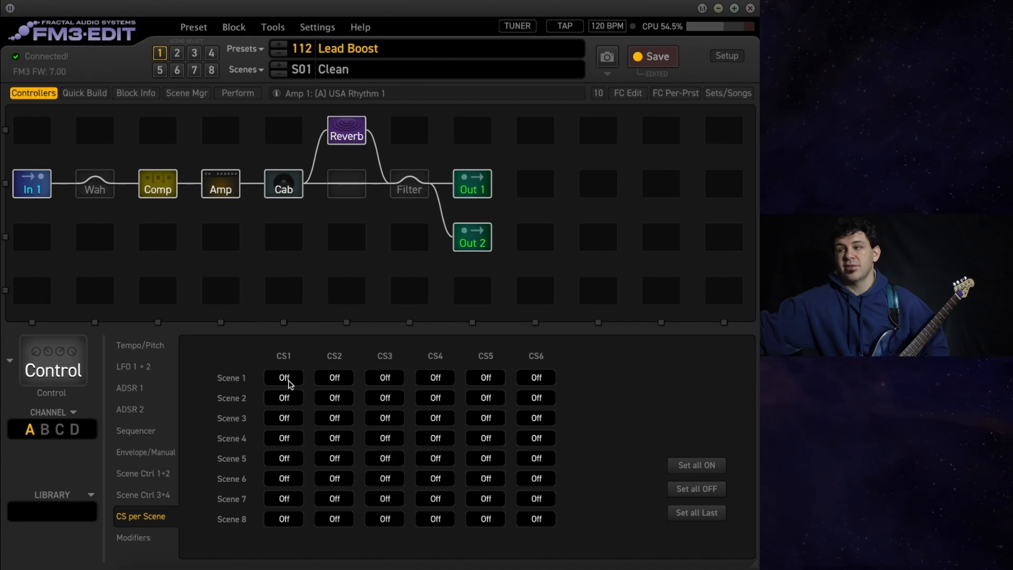
mouse_move(298, 376)
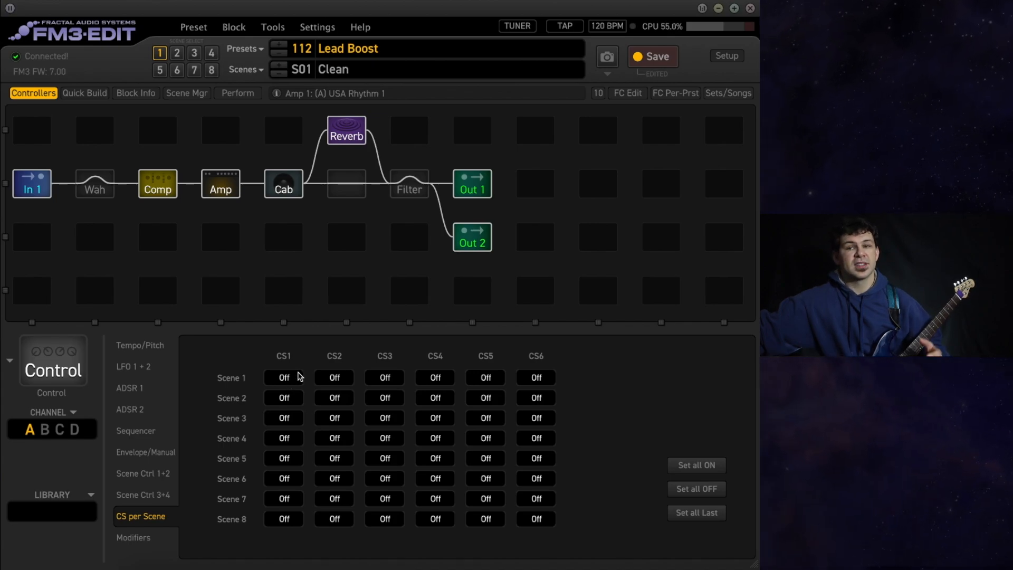
mouse_move(286, 409)
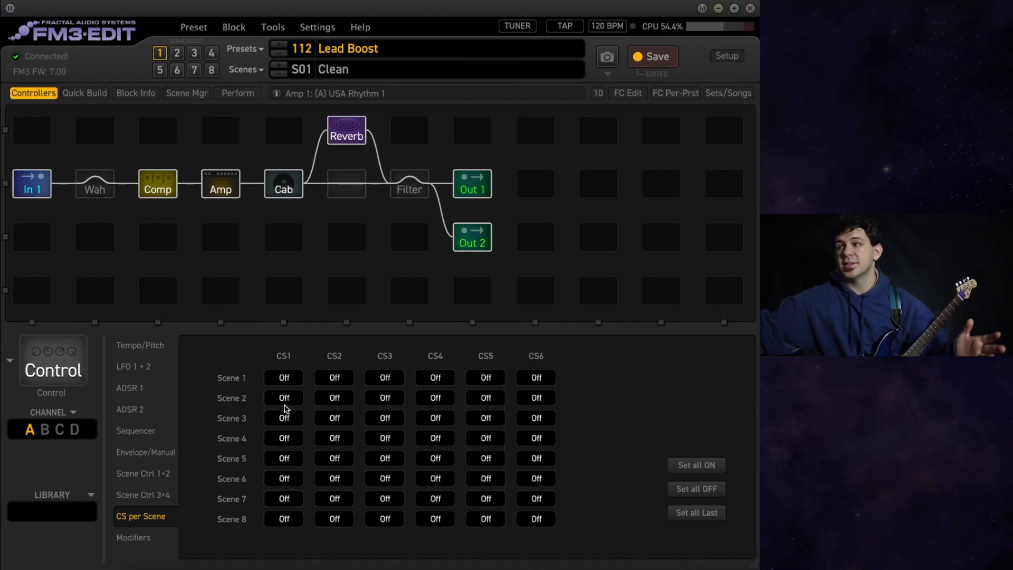
Set Scene 3's CS1 to On in CS per Scene, then go to the FC Edit layout.
left_click(283, 418)
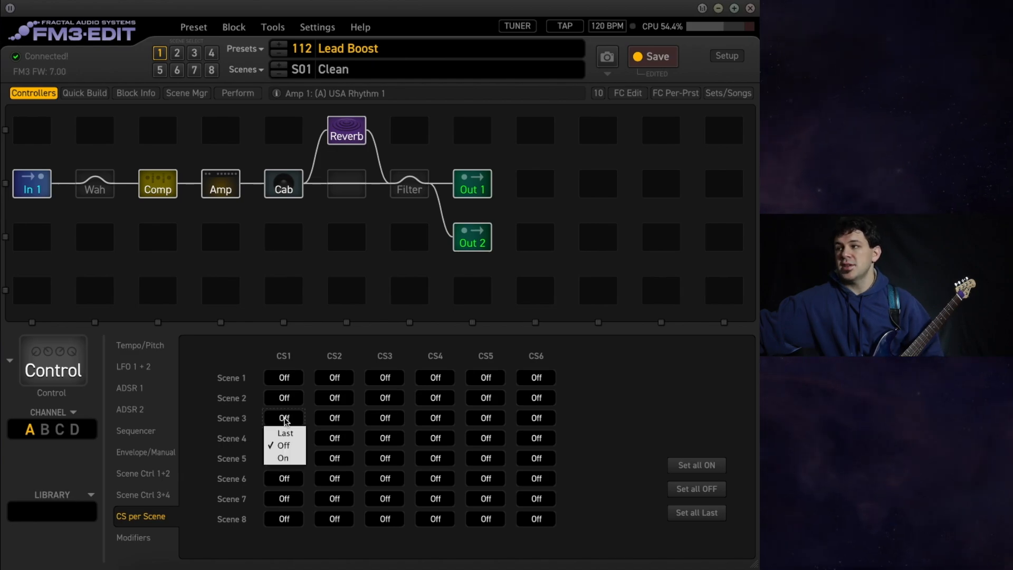
left_click(282, 457)
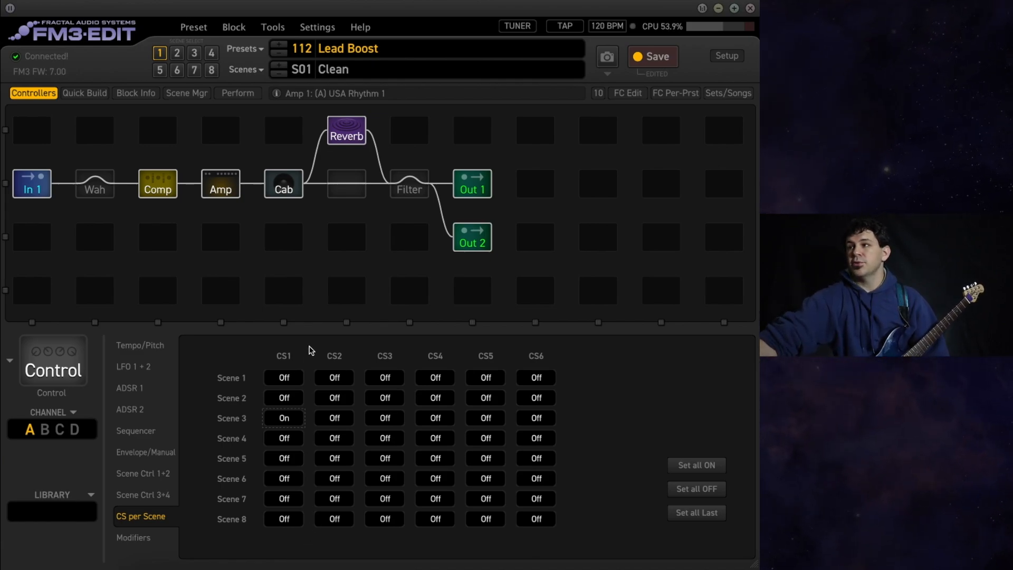
left_click(193, 52)
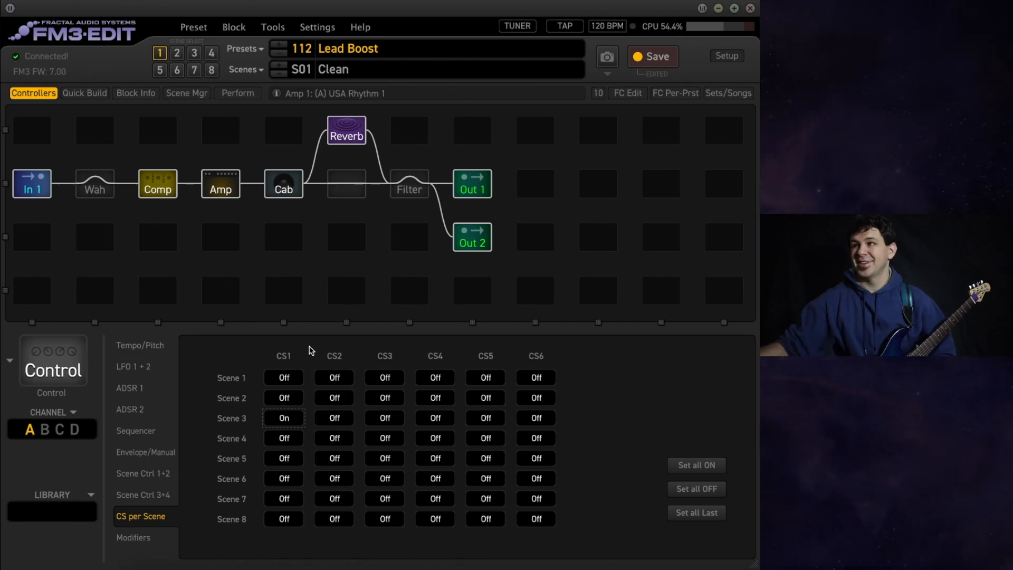
mouse_move(580, 377)
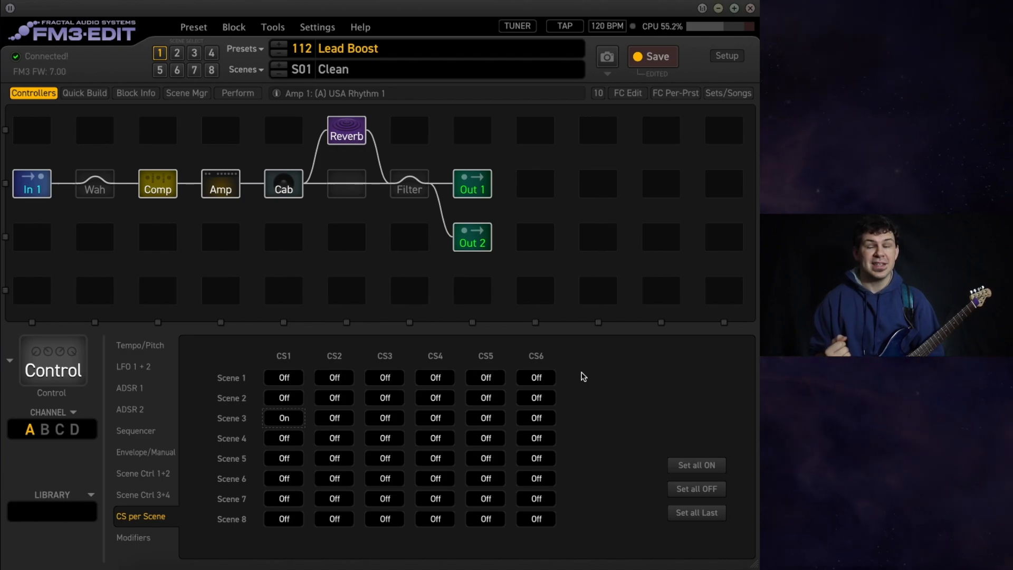
mouse_move(601, 361)
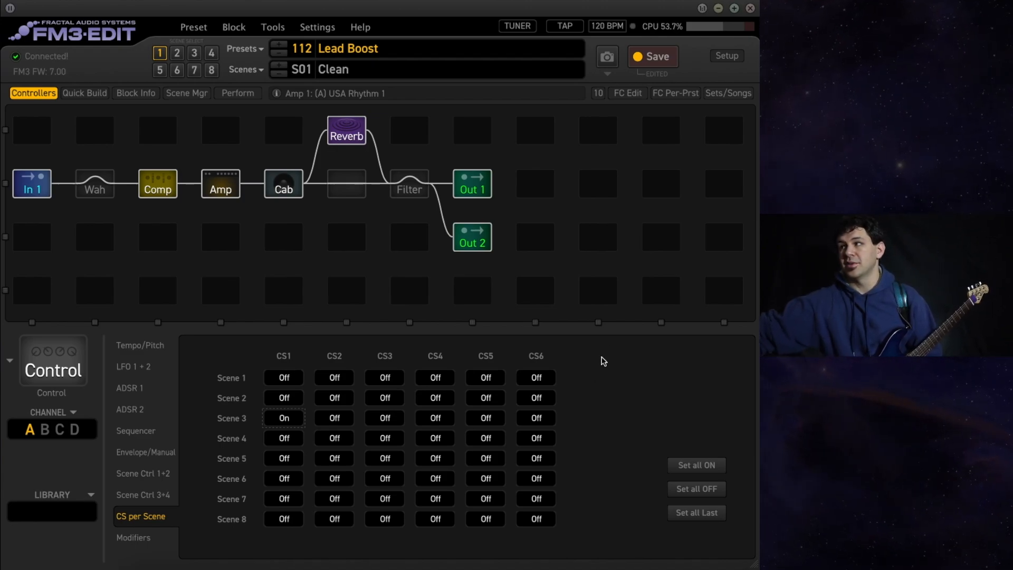
left_click(625, 93)
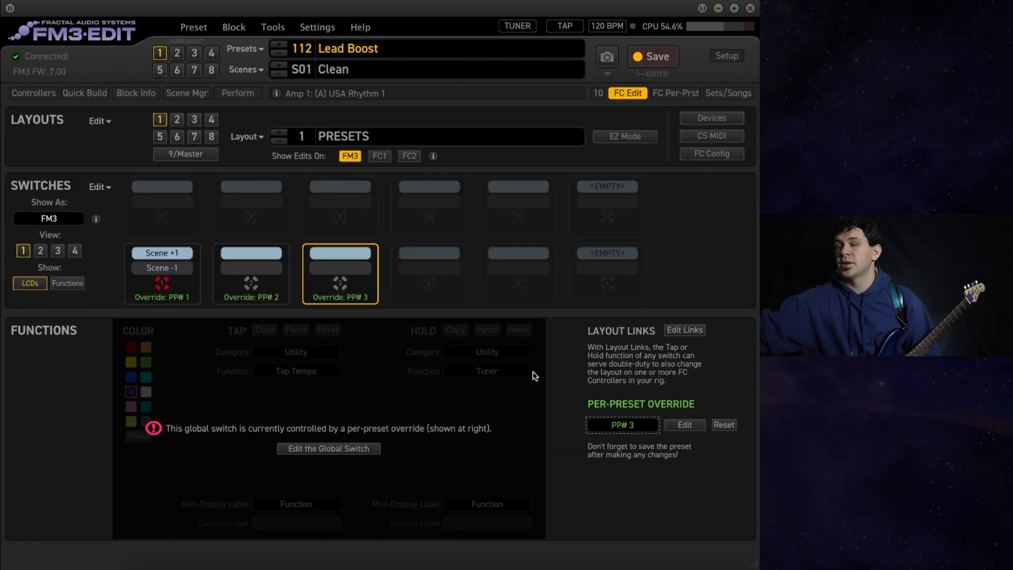
mouse_move(554, 401)
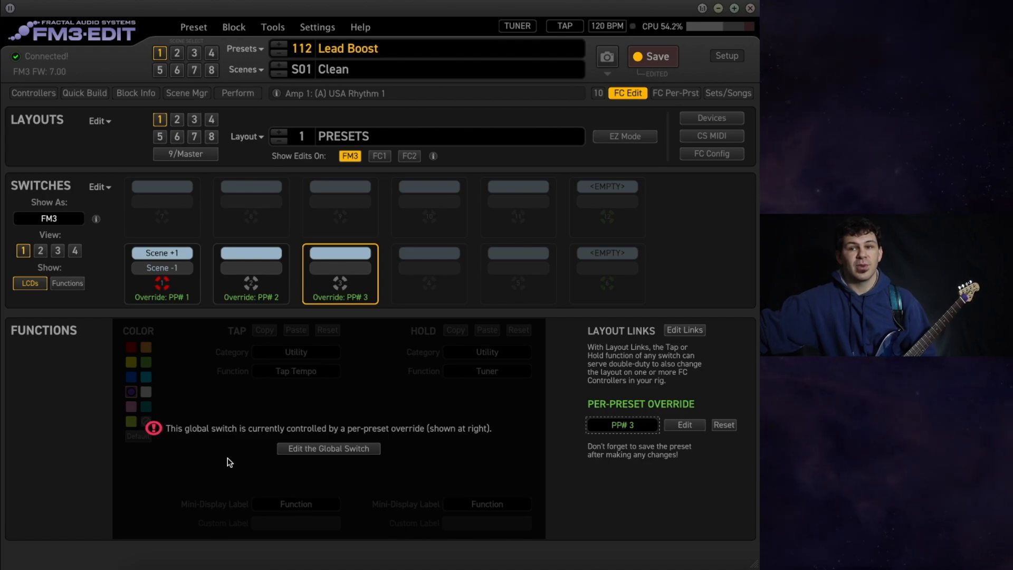
mouse_move(313, 339)
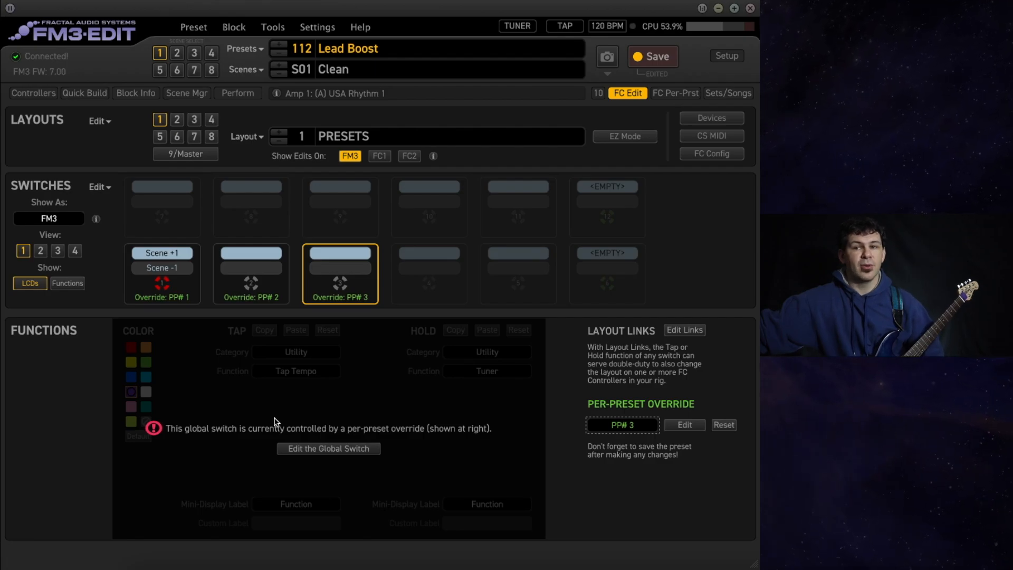
mouse_move(658, 104)
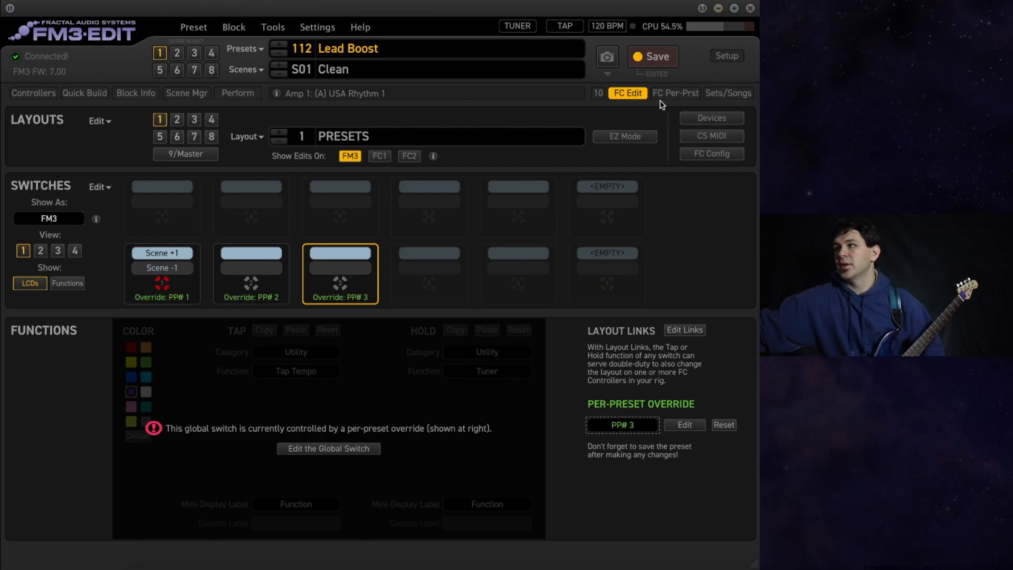
mouse_move(675, 93)
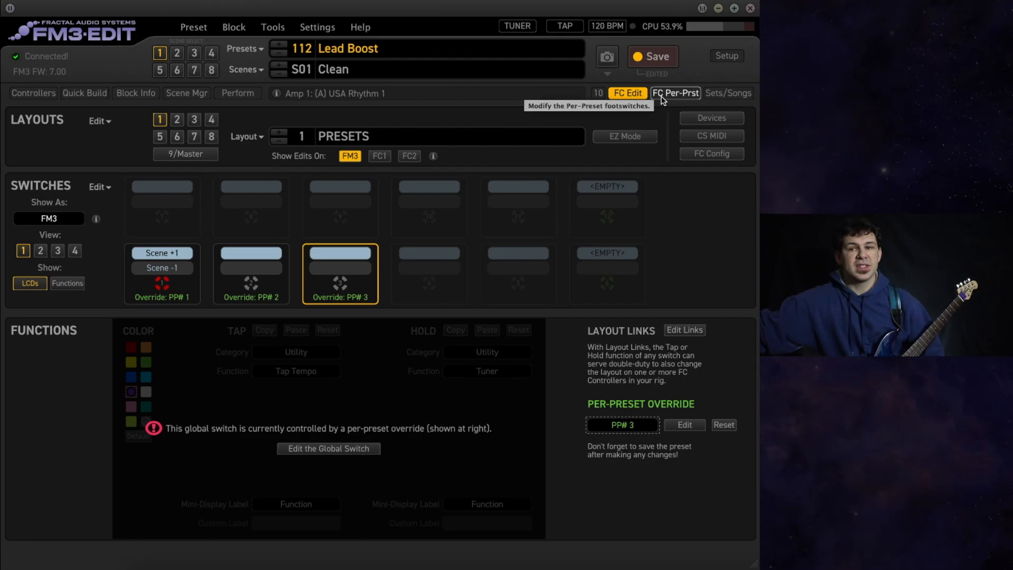
Show the FC Per-Prst switch definitions, where PP#1 steps scenes 1-3.
left_click(675, 93)
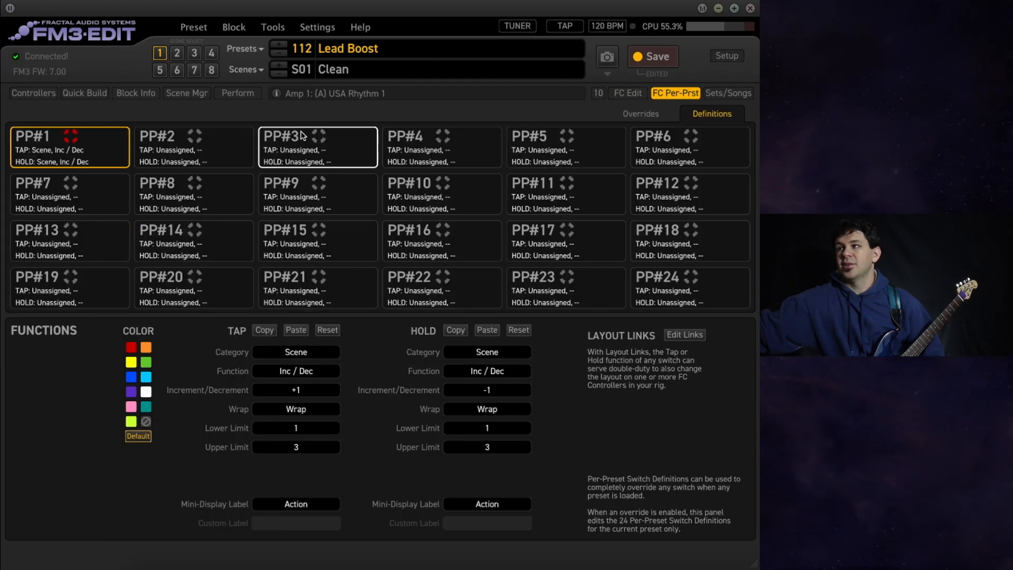
Select PP#3 and colour it pink.
left_click(317, 146)
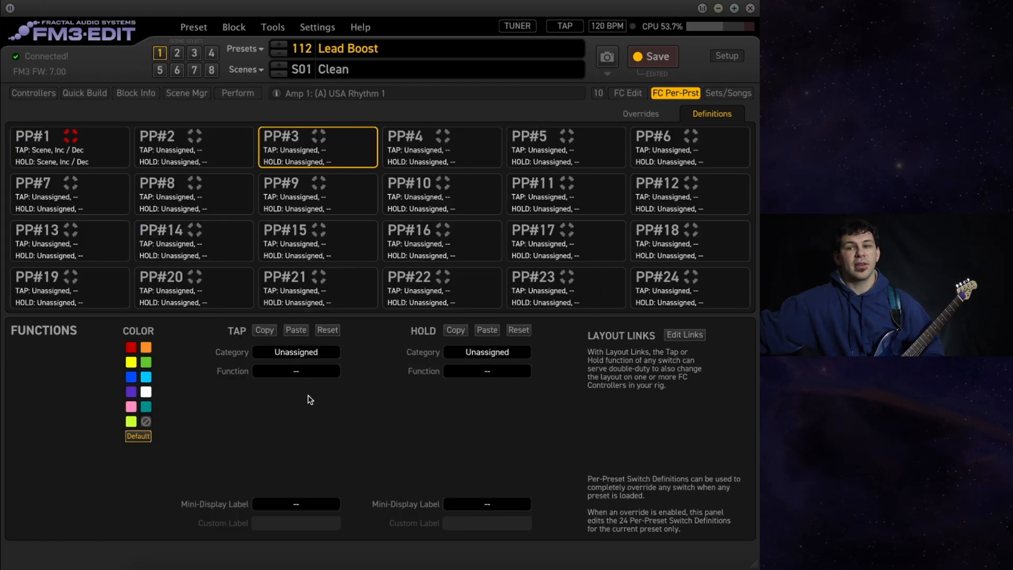
mouse_move(182, 409)
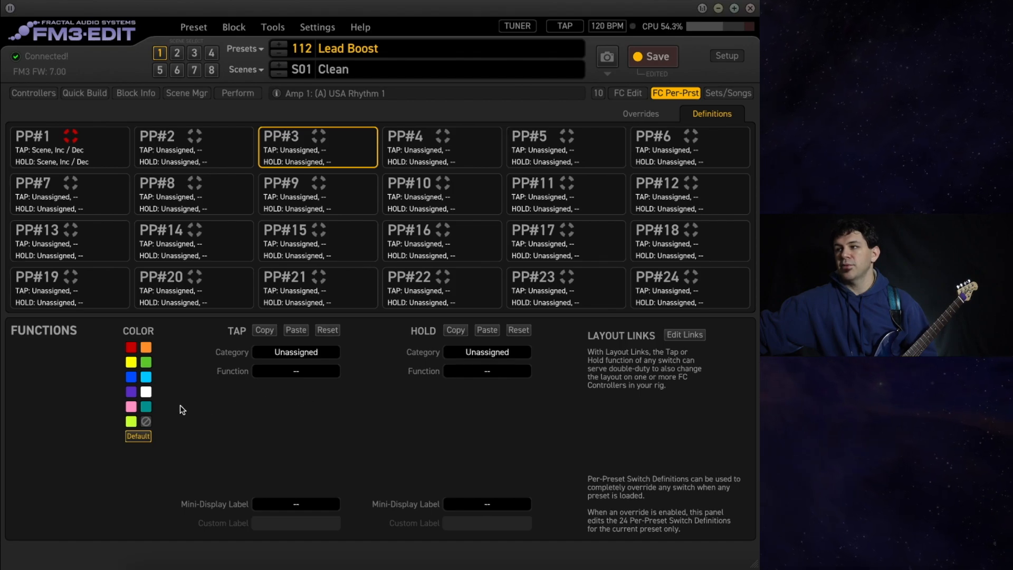
mouse_move(275, 418)
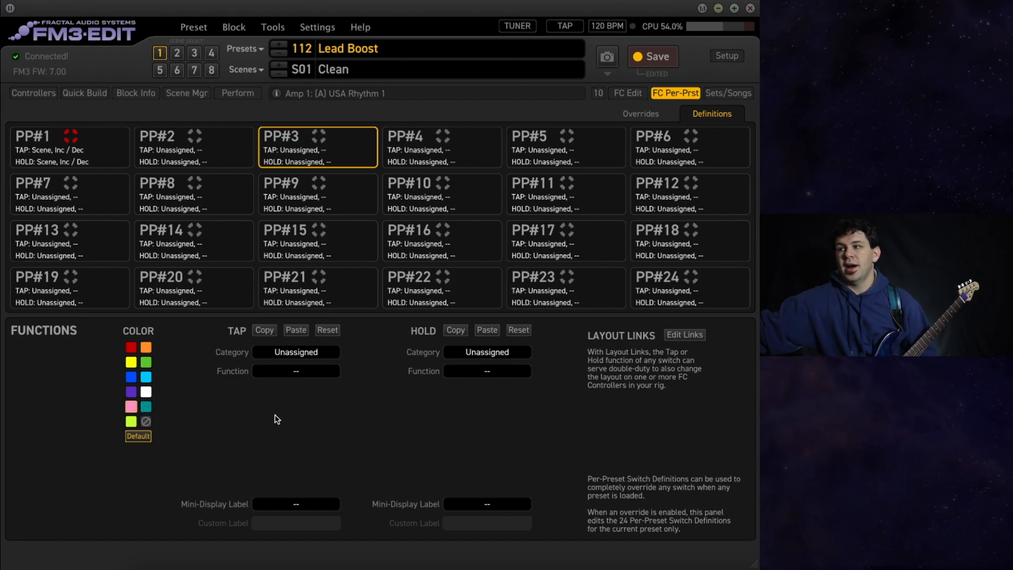
left_click(131, 406)
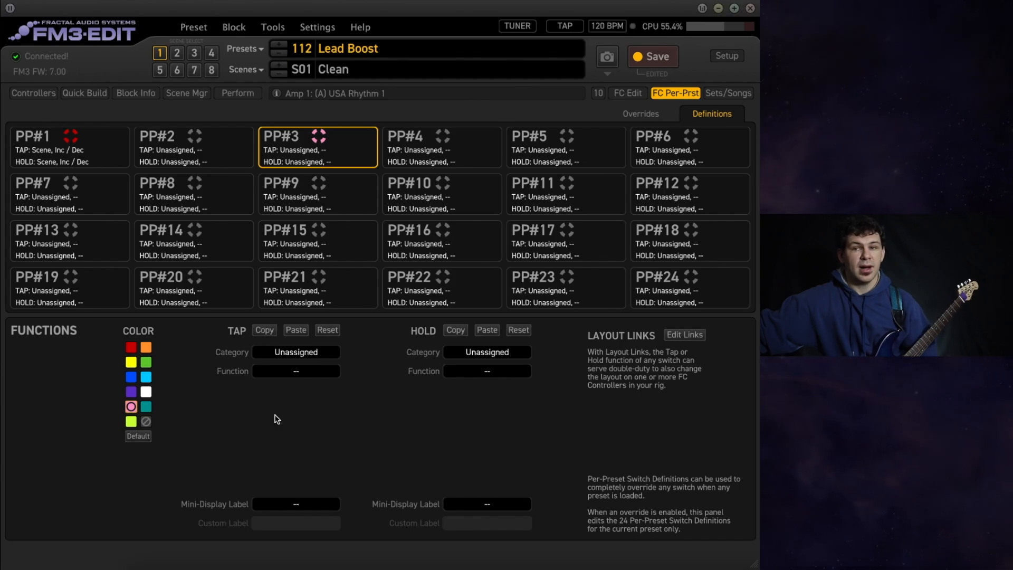
mouse_move(287, 419)
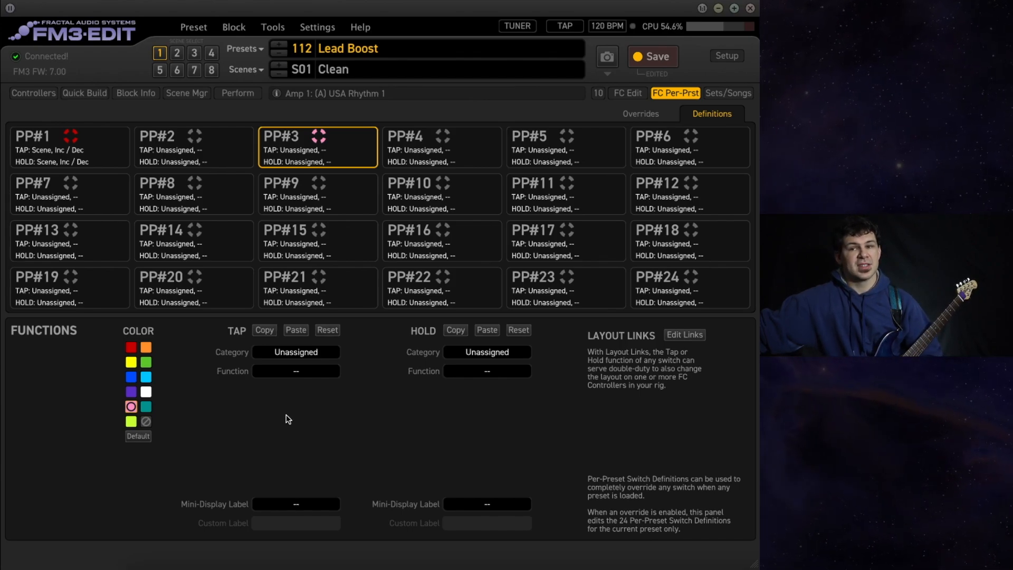
mouse_move(296, 374)
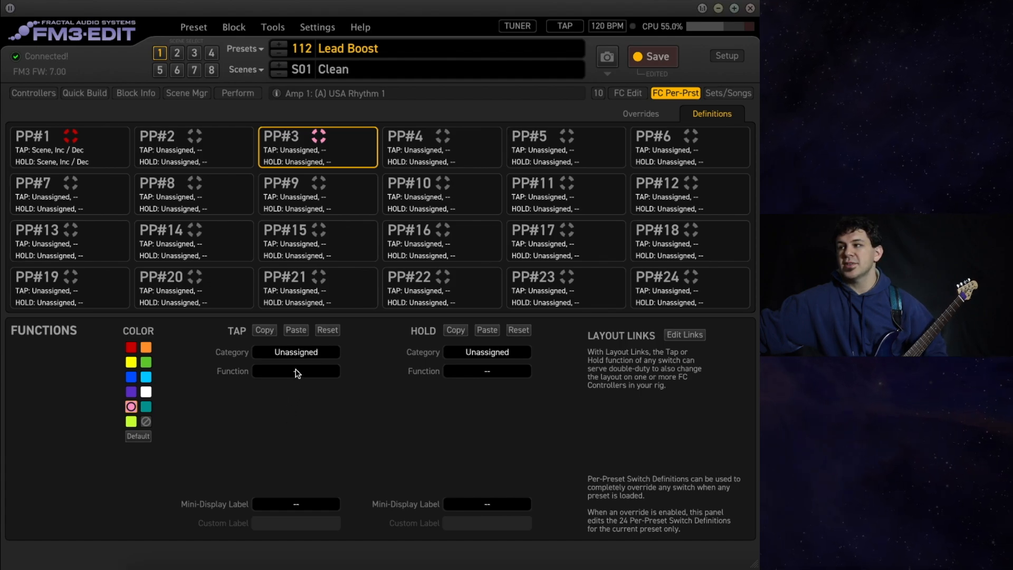
Make PP#3's tap a latching CS1 control switch with custom label +3dB Boost, then return to FC Edit.
left_click(296, 351)
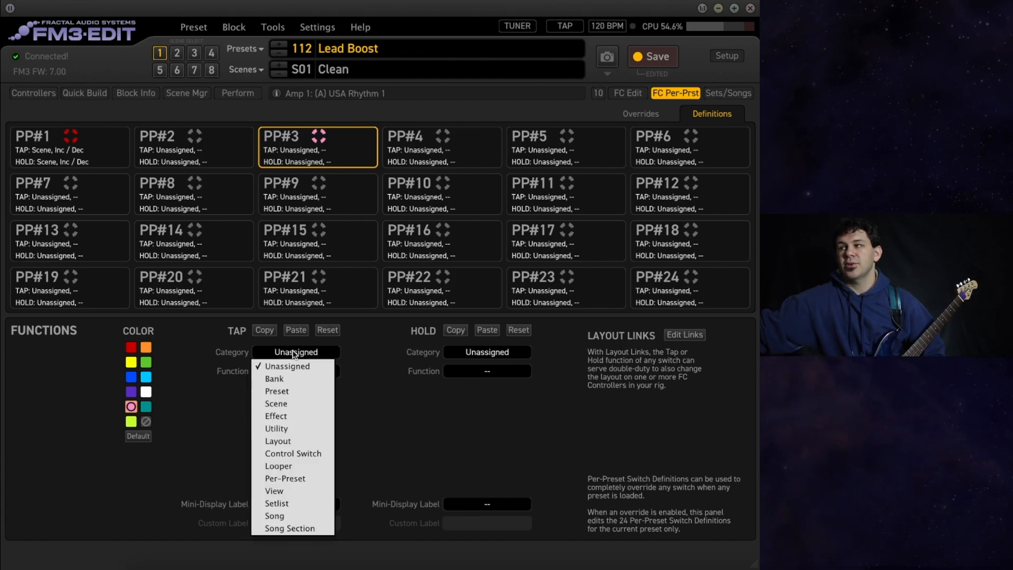
mouse_move(293, 453)
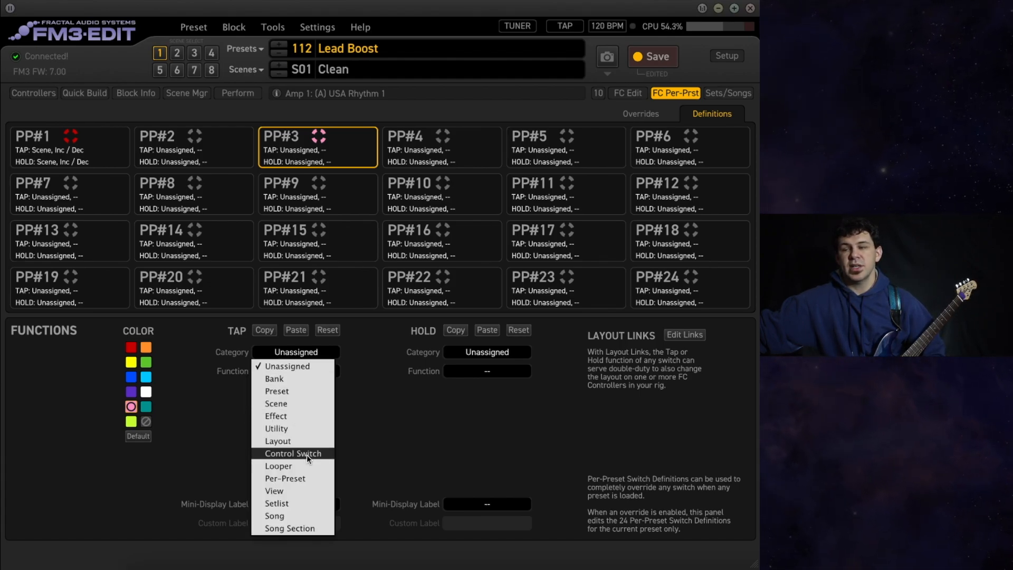
left_click(292, 453)
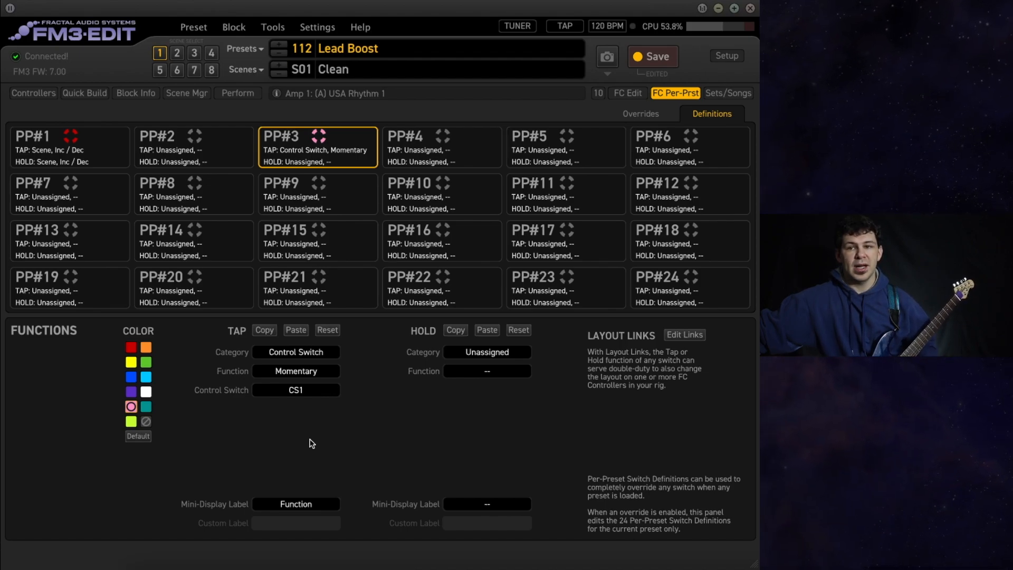
left_click(295, 370)
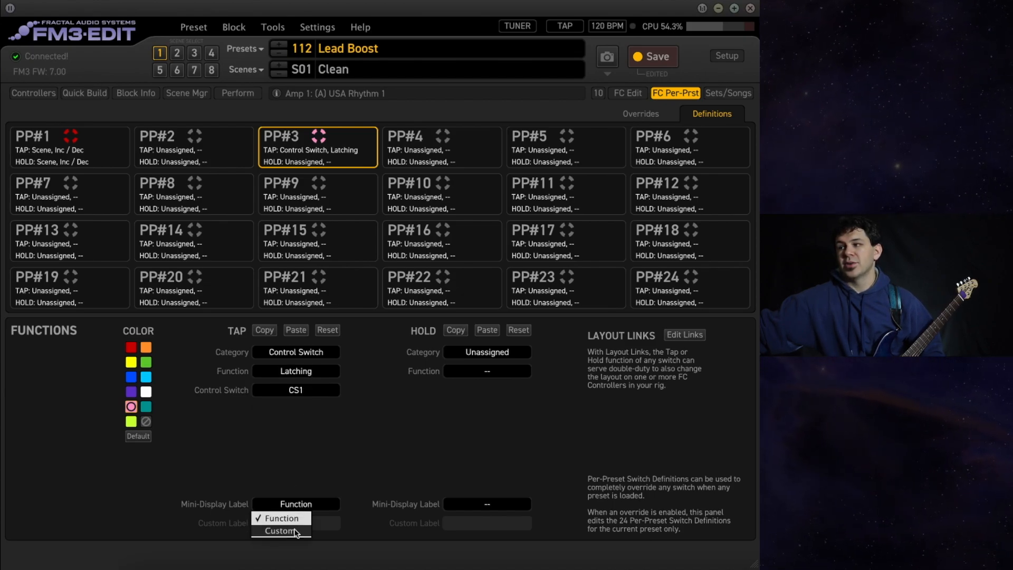
left_click(281, 531)
type("+3dB Boost")
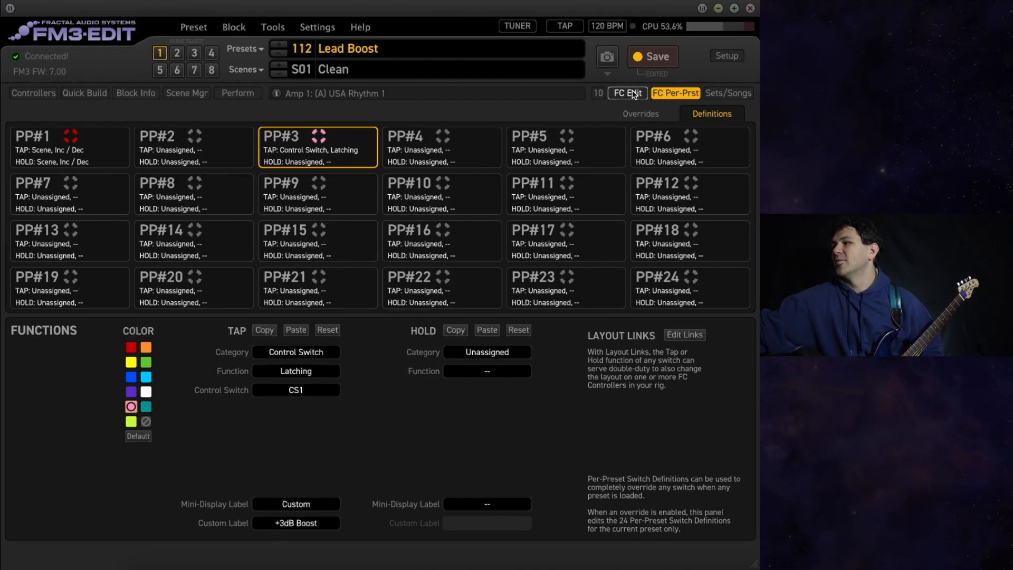
left_click(626, 93)
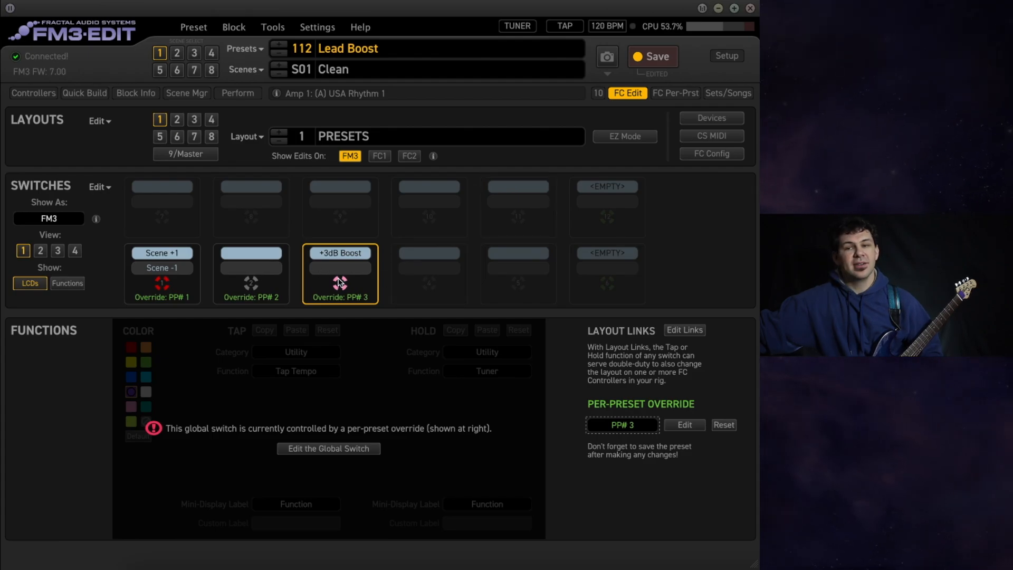
mouse_move(578, 102)
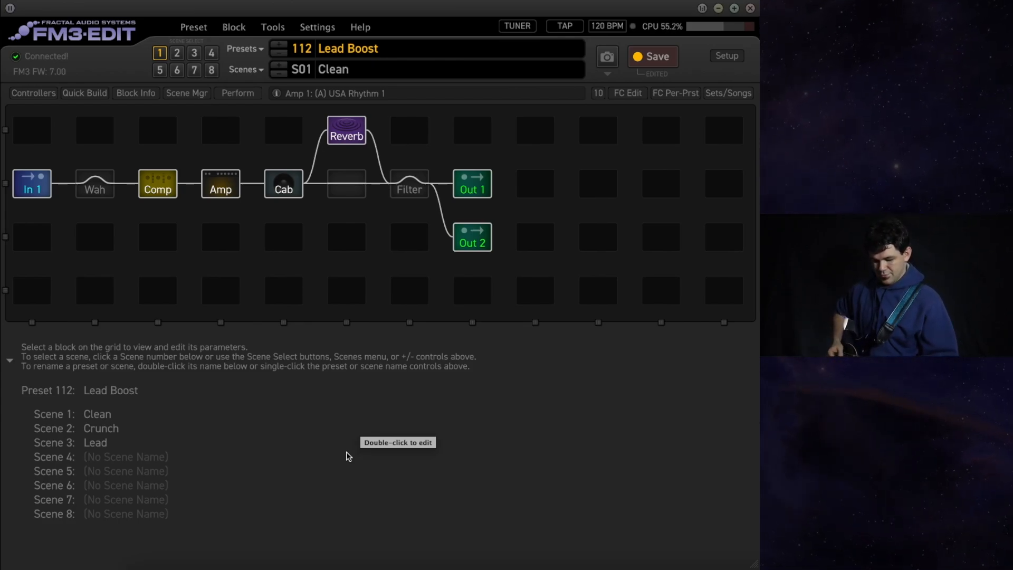
Step through Crunch to Lead and confirm the Filter boost engages in Scene 3.
left_click(410, 184)
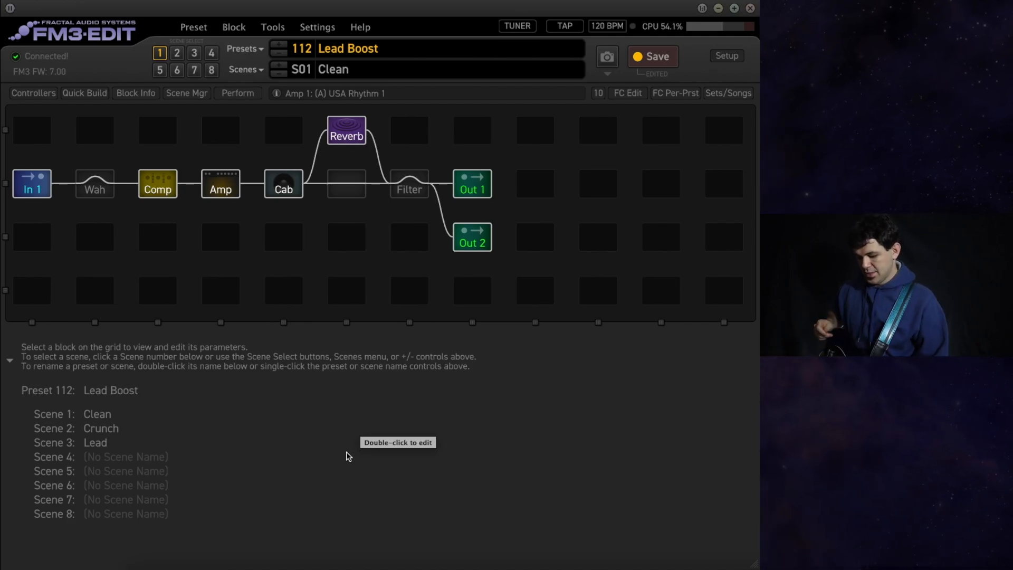
left_click(176, 53)
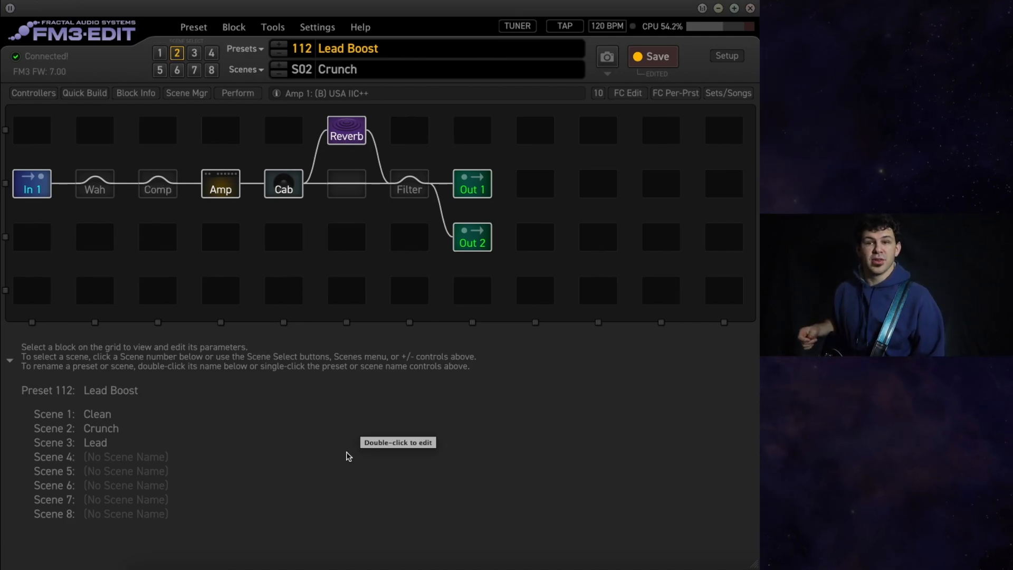
left_click(193, 53)
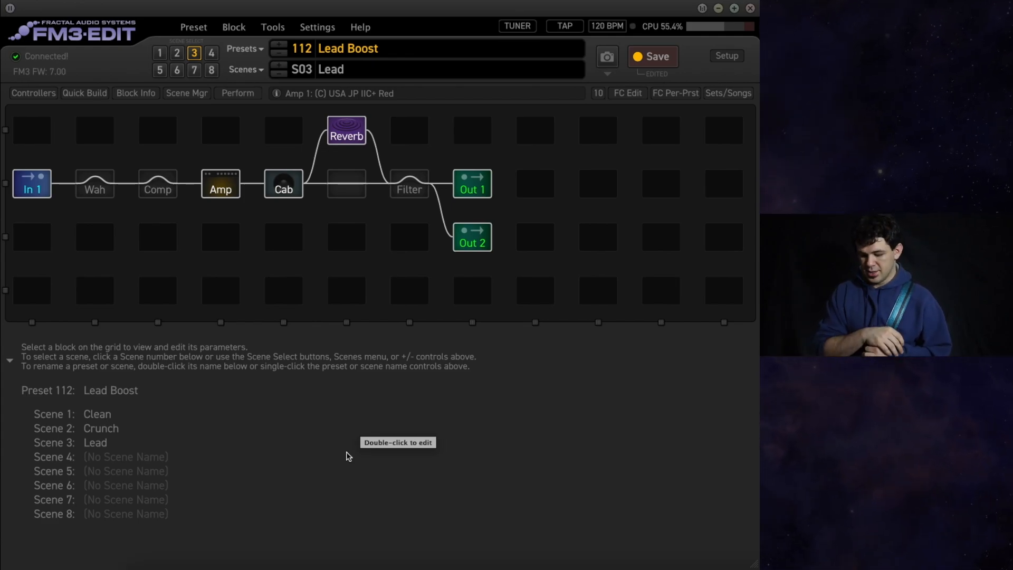
left_click(408, 183)
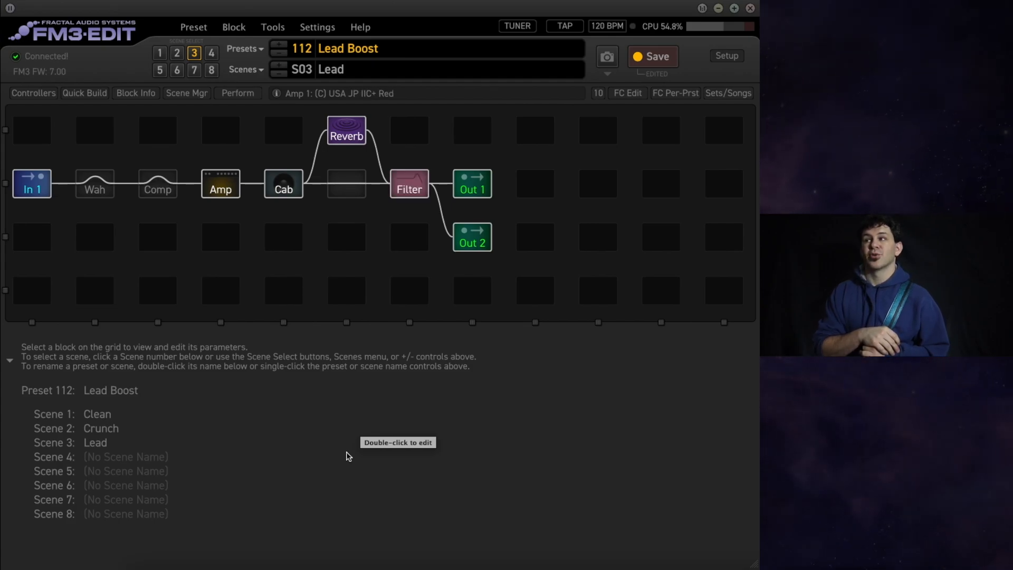